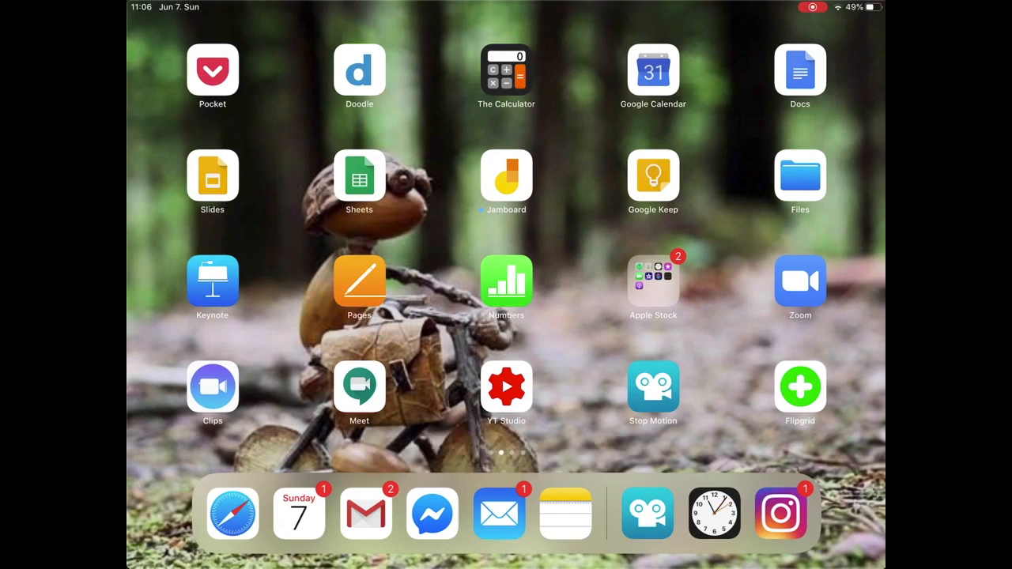
Launch Stop Motion Studio from the Home Screen into its movie gallery.
left_click(653, 386)
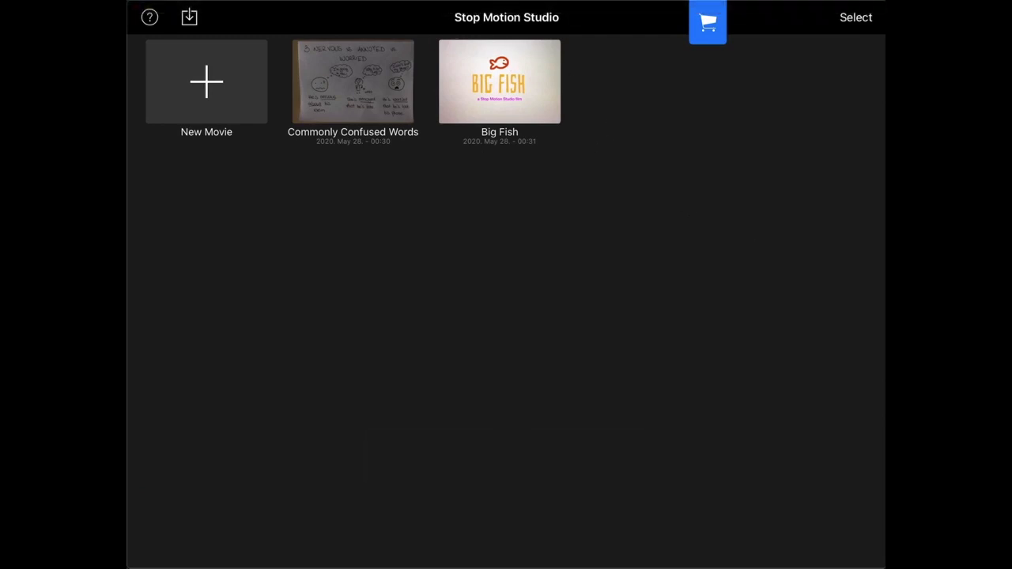
Open the 'Commonly Confused Words' movie in the editor at frame 1.
left_click(500, 82)
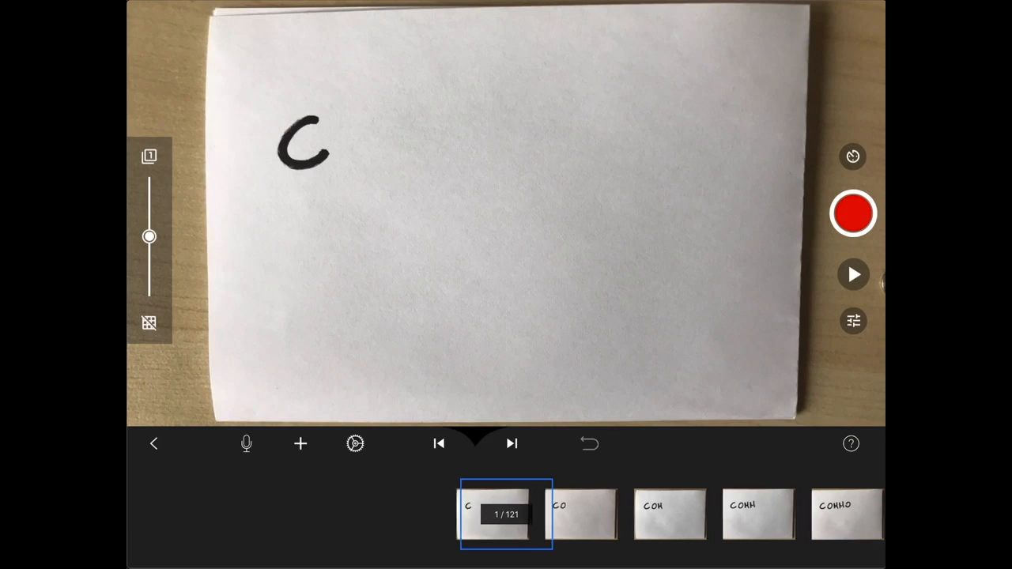
Scrub the timeline to about frame 39 and bring up the Playback settings.
left_click(513, 443)
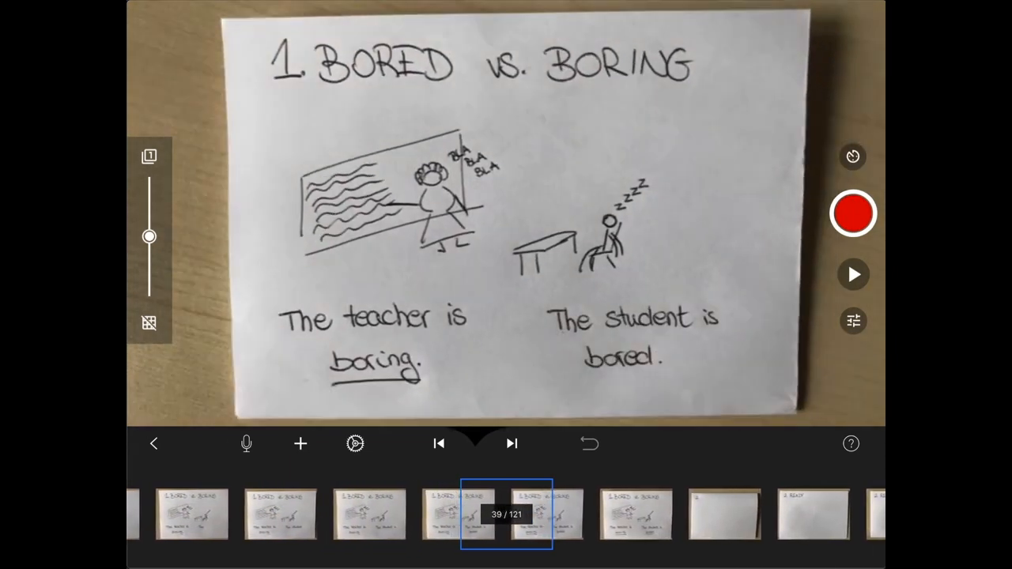
left_click(354, 443)
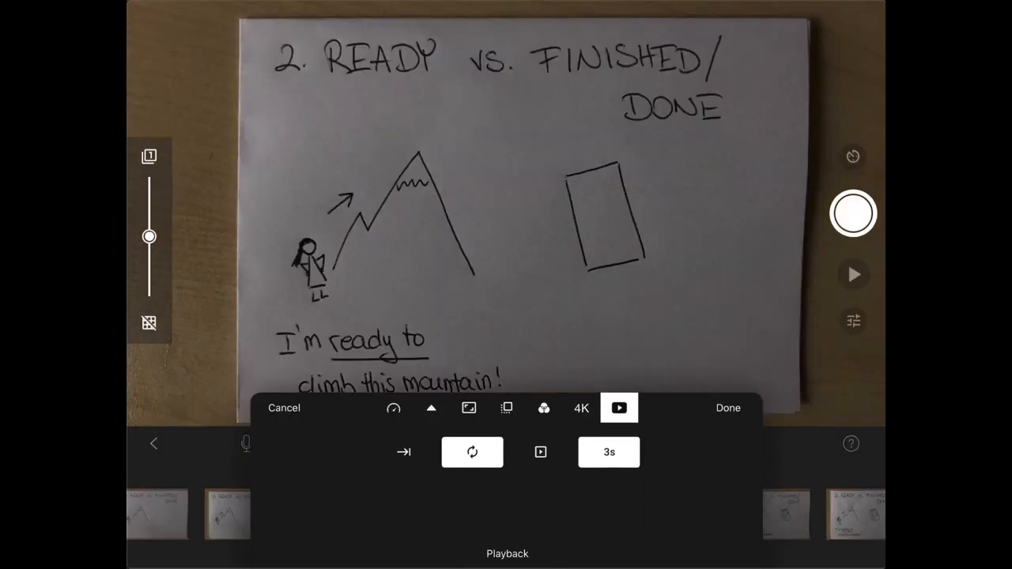
Check the movie's Speed (frame rate) setting and dismiss the settings with Done.
left_click(392, 408)
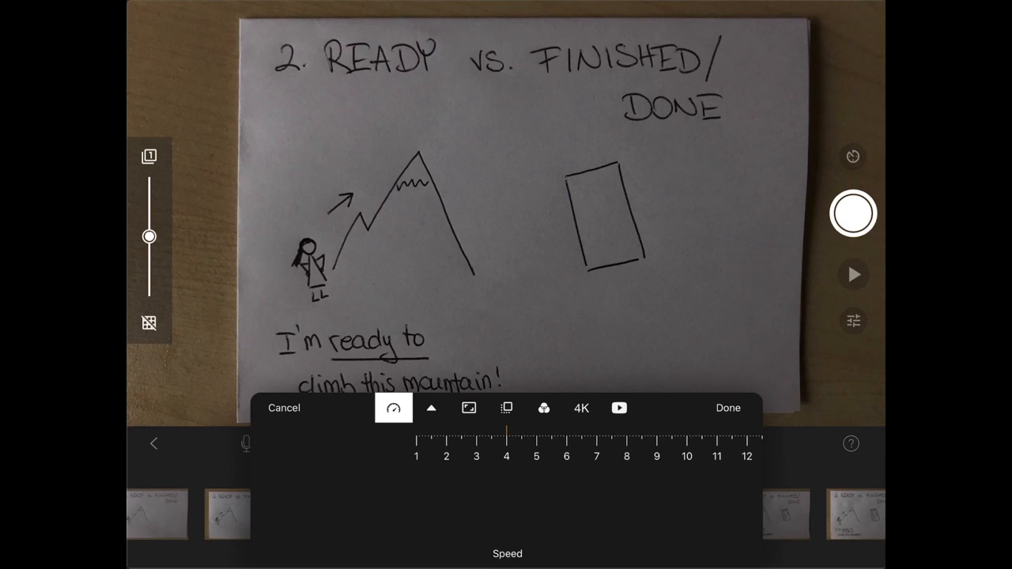
left_click(468, 408)
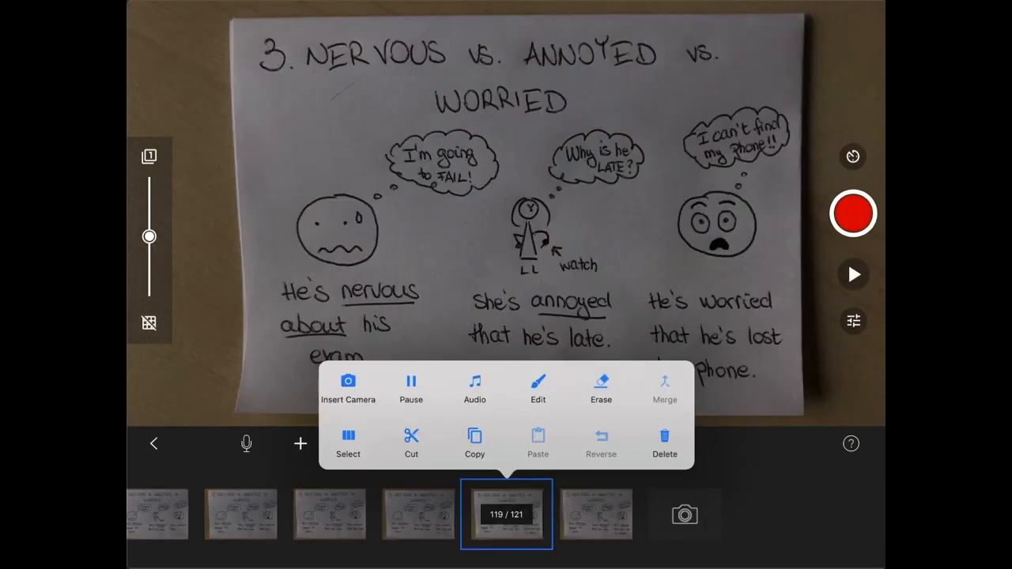
Edit frame 119 and add an overlay element from its add-content menu.
left_click(538, 388)
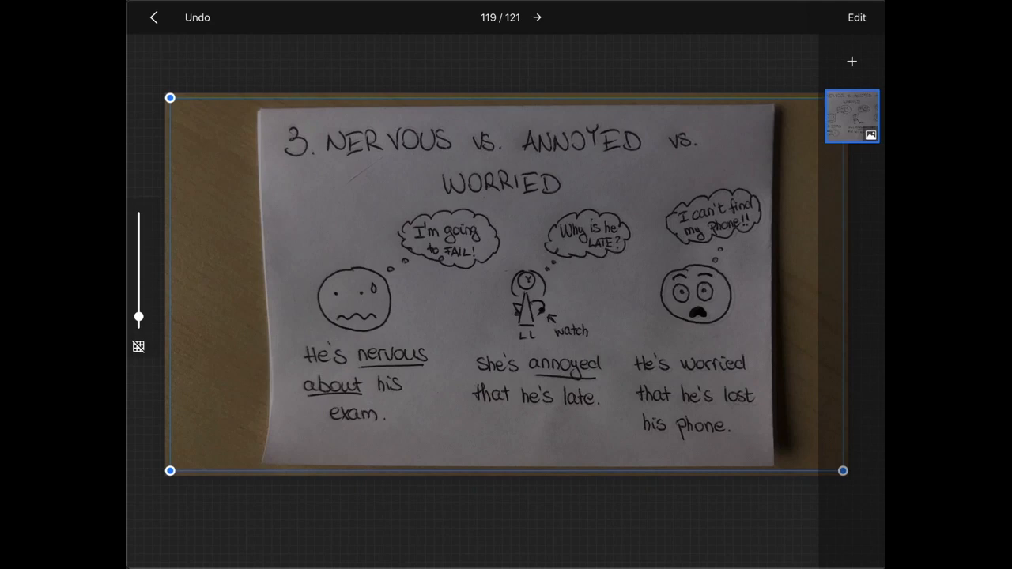
left_click(850, 62)
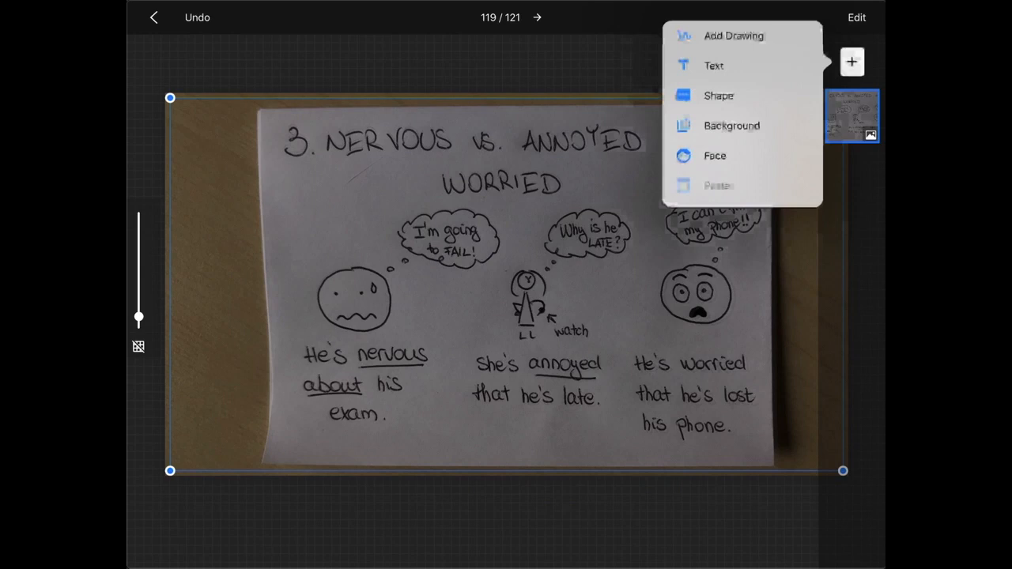
left_click(715, 156)
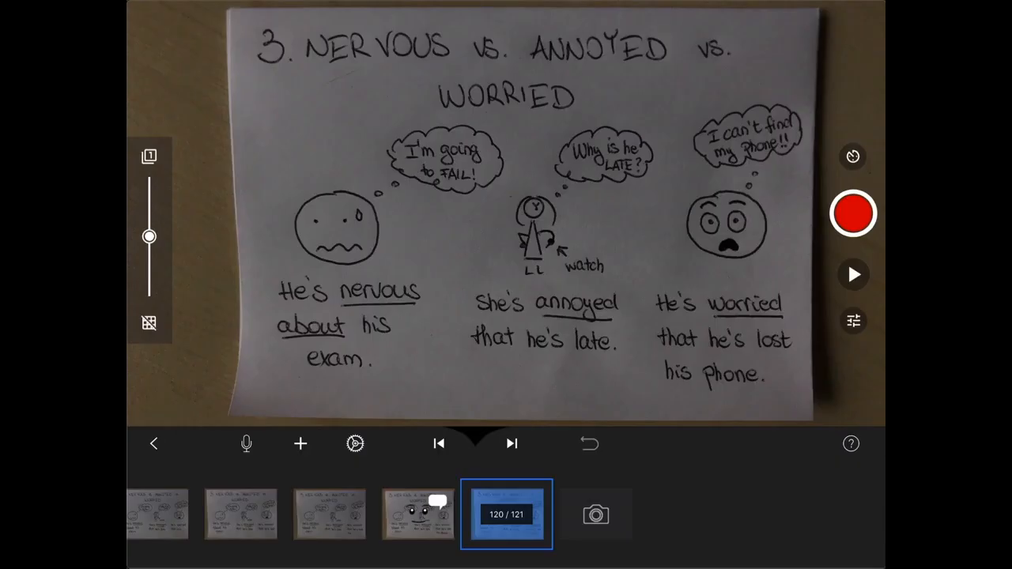
Jump to the last frame and play the whole movie from the start.
left_click(506, 514)
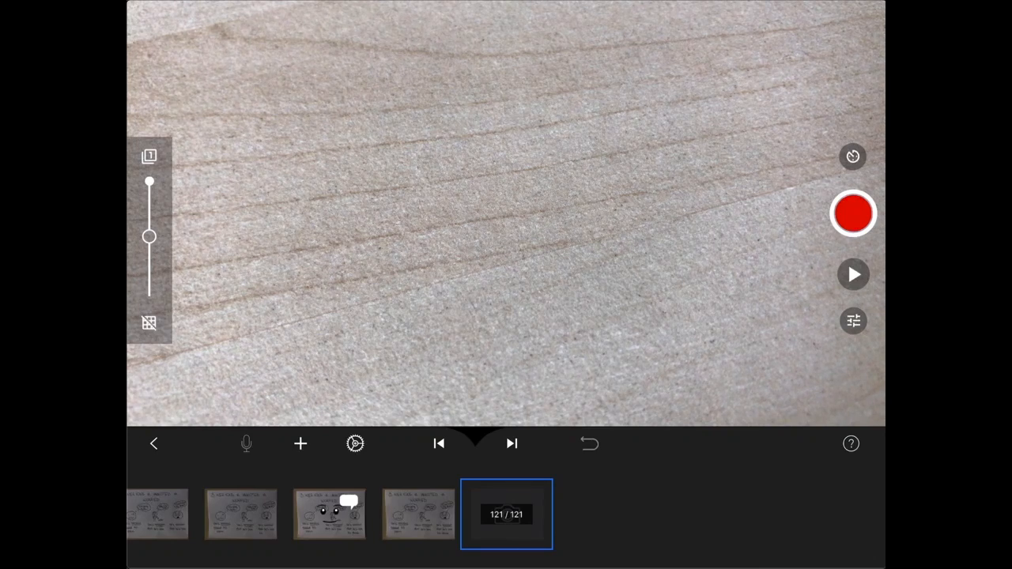
left_click(852, 214)
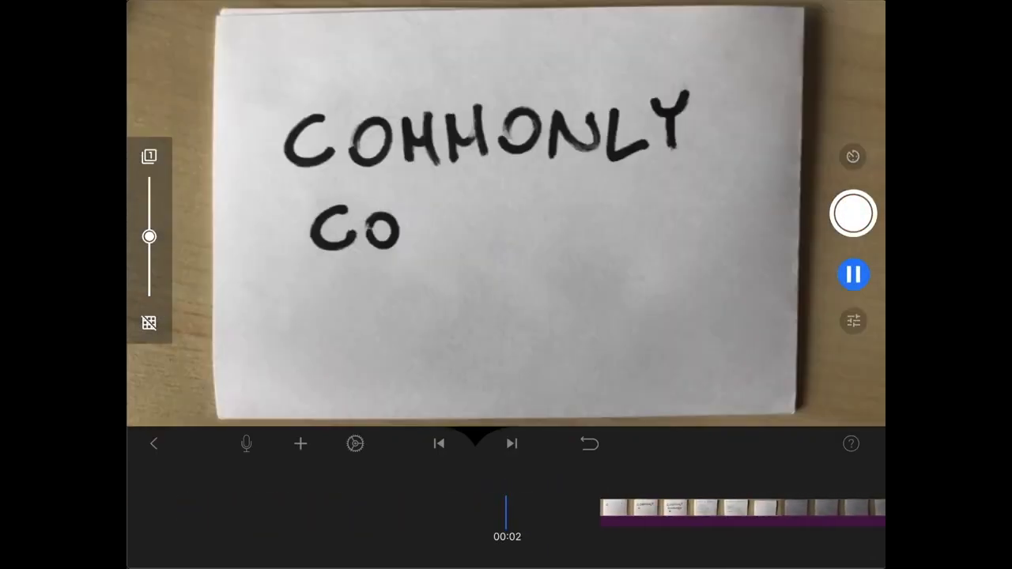